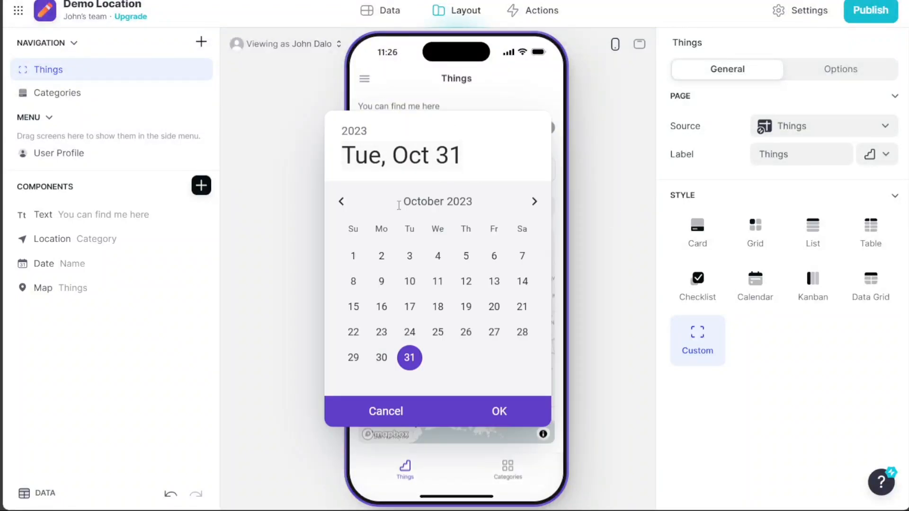
- Sign up to Glide with Google from the homepage and reach the team dashboard
click(498, 411)
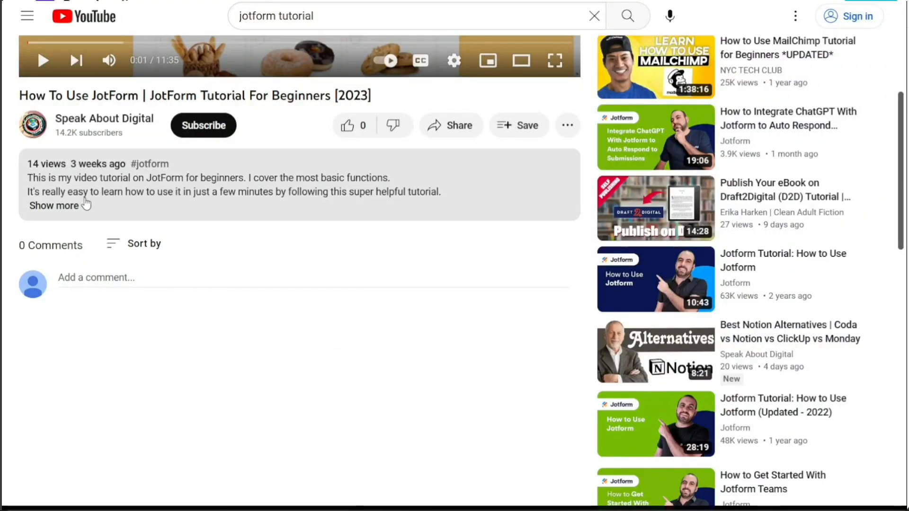
click(53, 206)
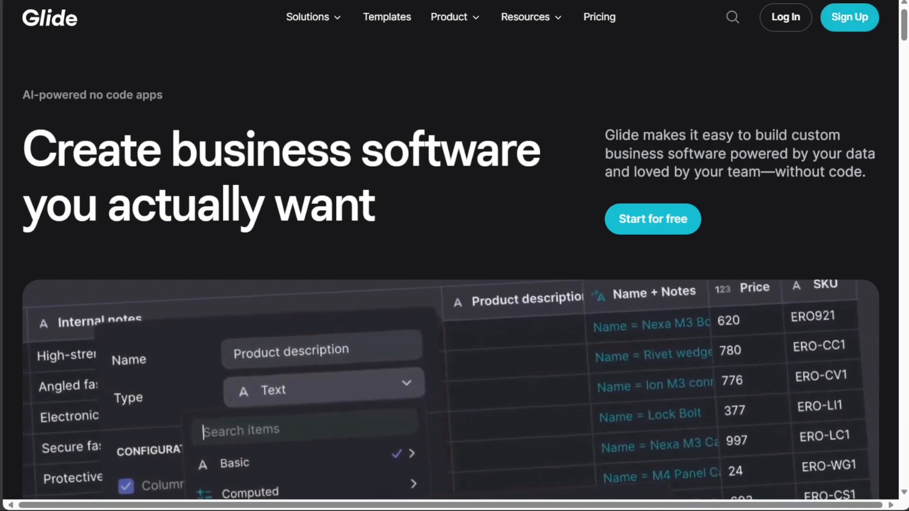
click(846, 17)
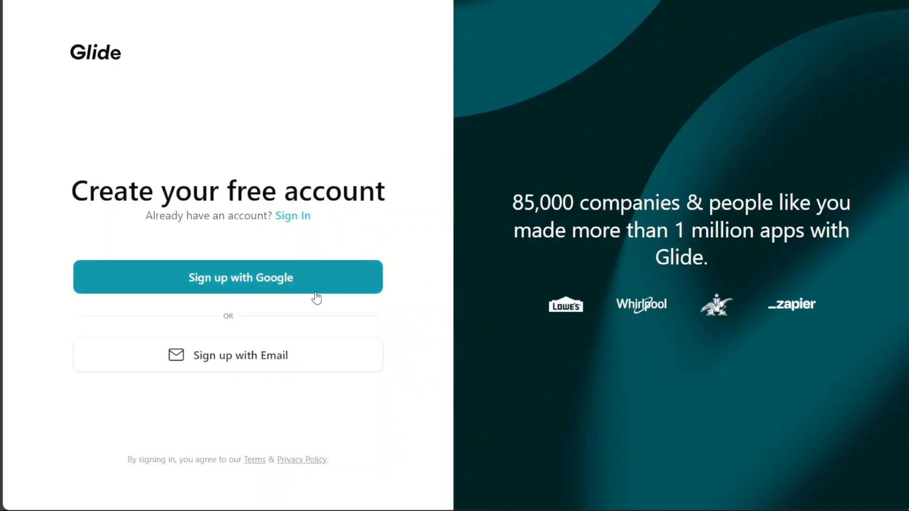
mouse_move(328, 113)
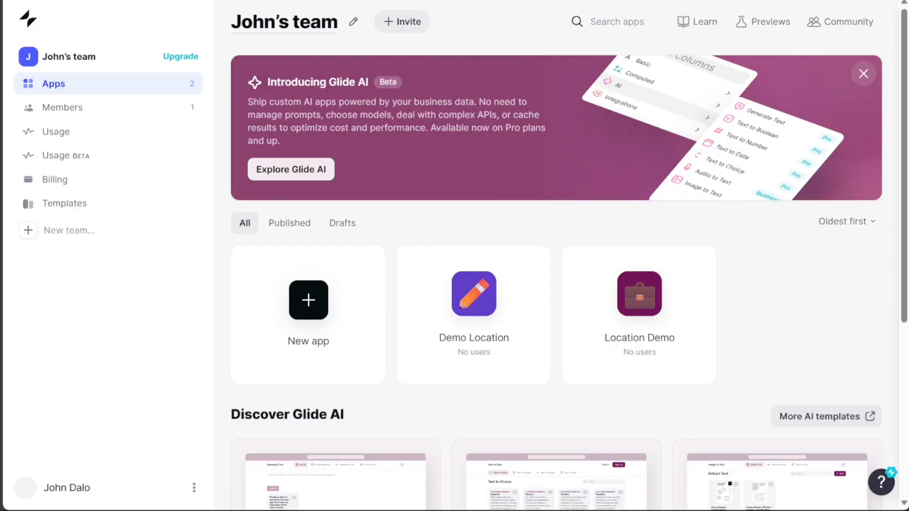
mouse_move(220, 121)
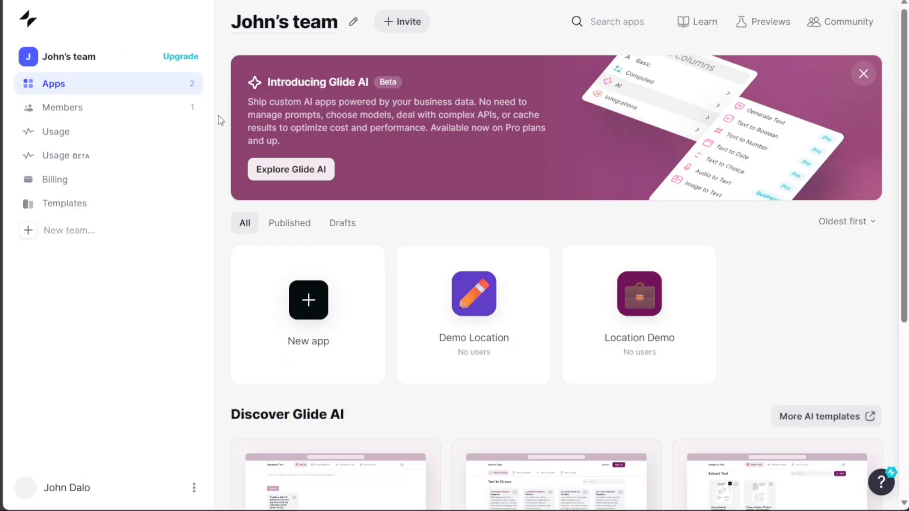
- Look through the Apps dashboard listing the existing location apps and AI templates
scroll(down, 3)
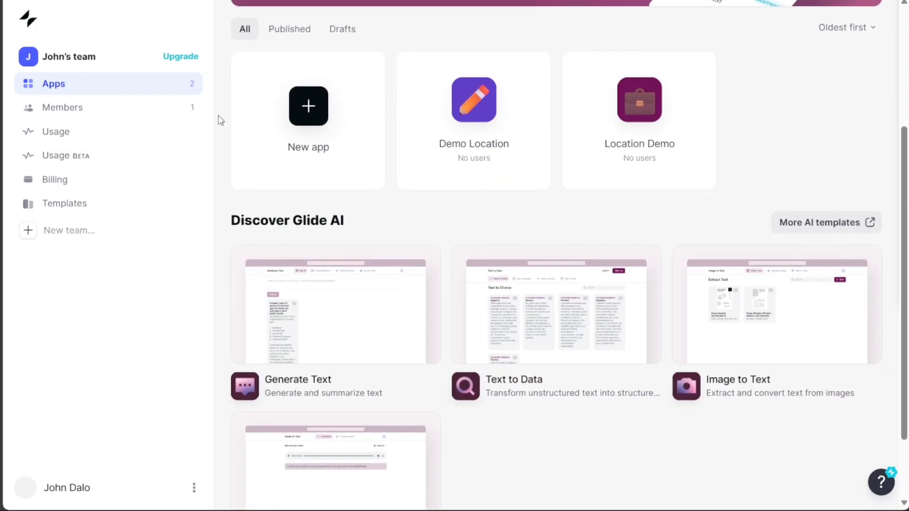
scroll(down, 3)
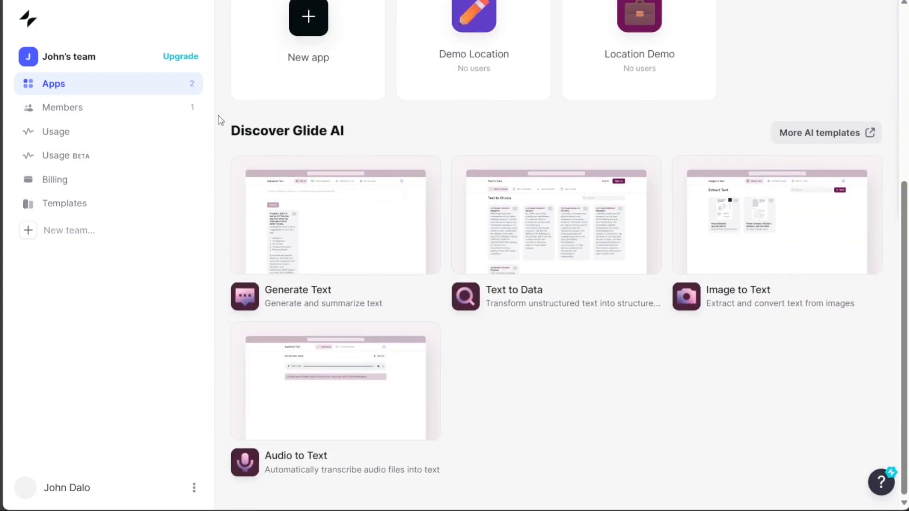
mouse_move(225, 107)
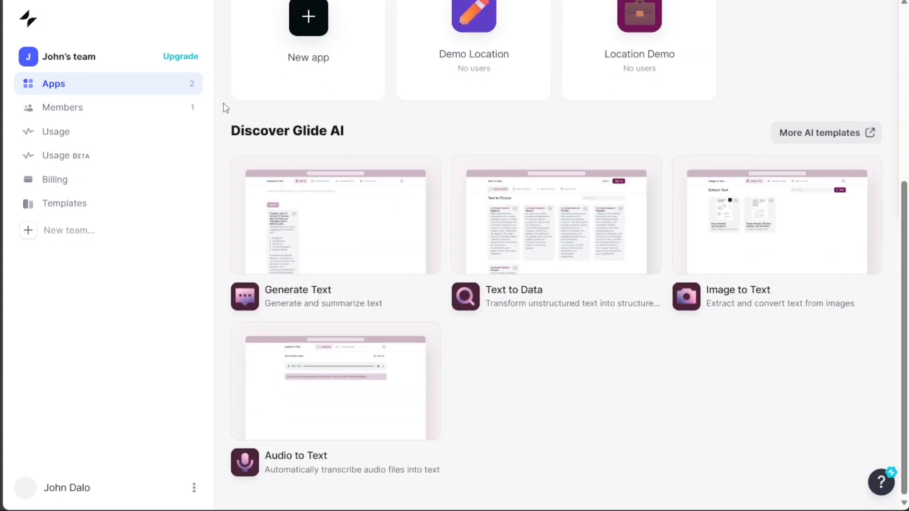
scroll(up, 3)
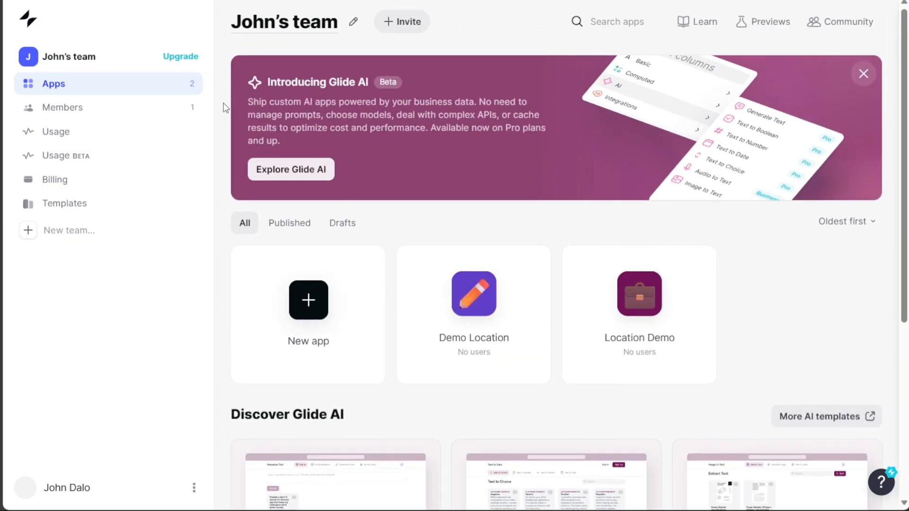
mouse_move(215, 277)
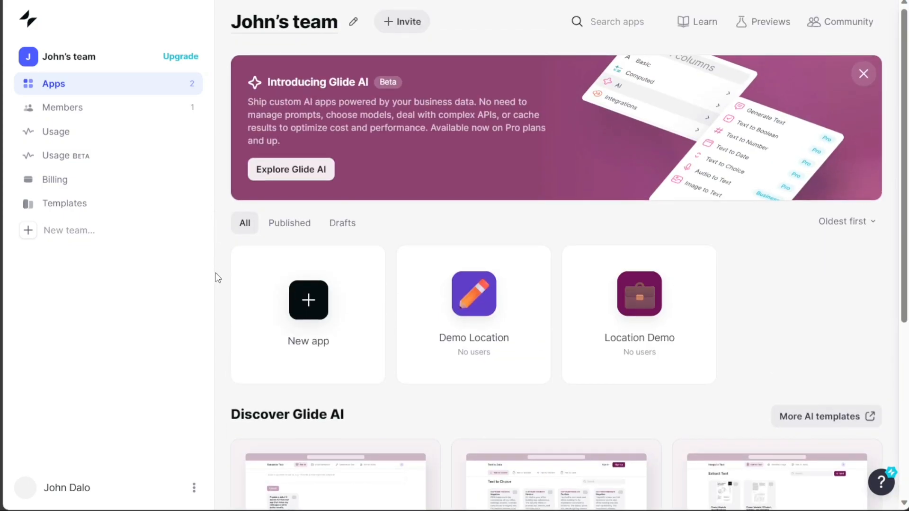
mouse_move(316, 303)
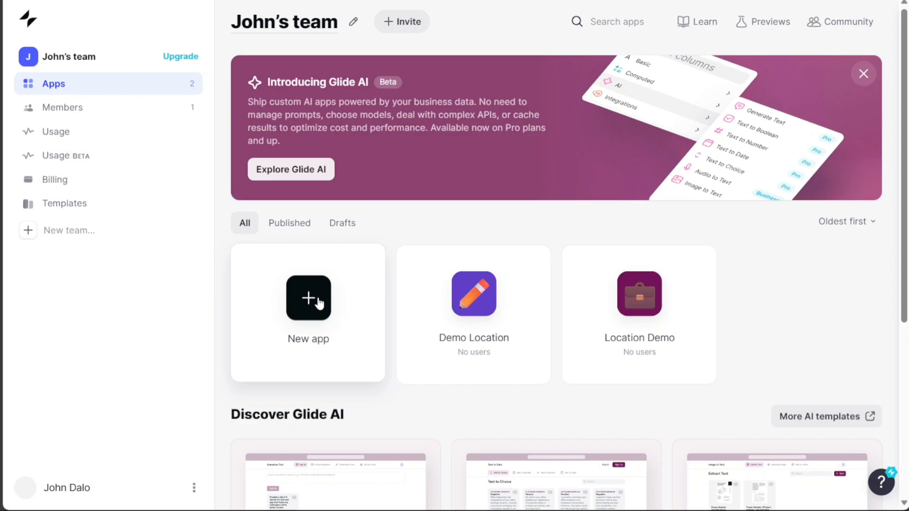
- Start a new app named 'Demo Location App' in Mobile format
click(309, 298)
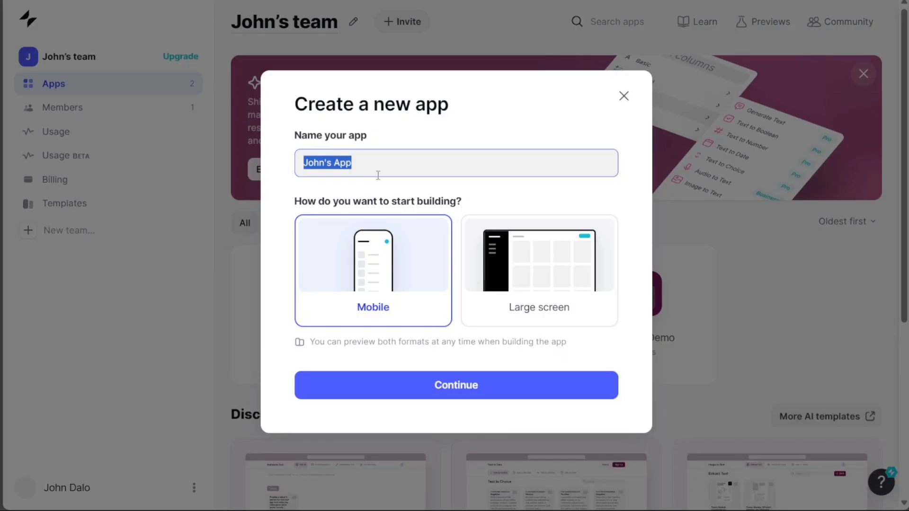
text(Demo Location)
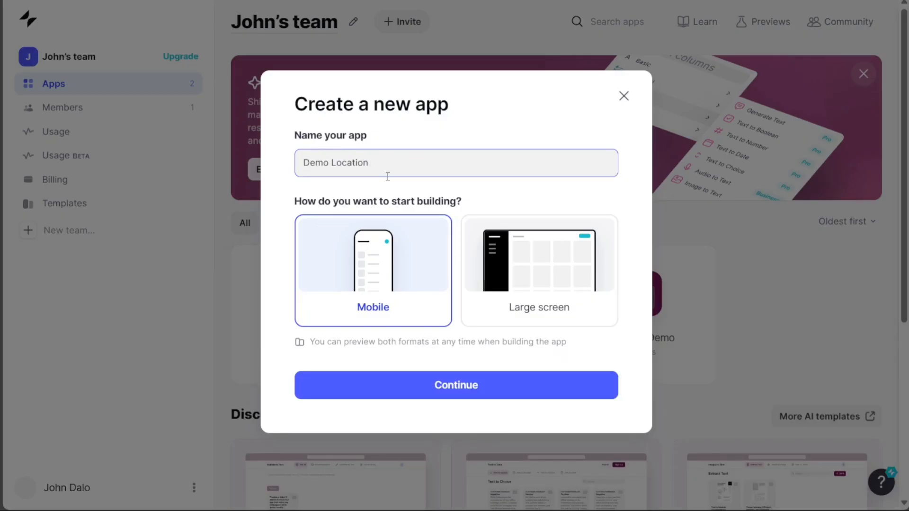
text(App)
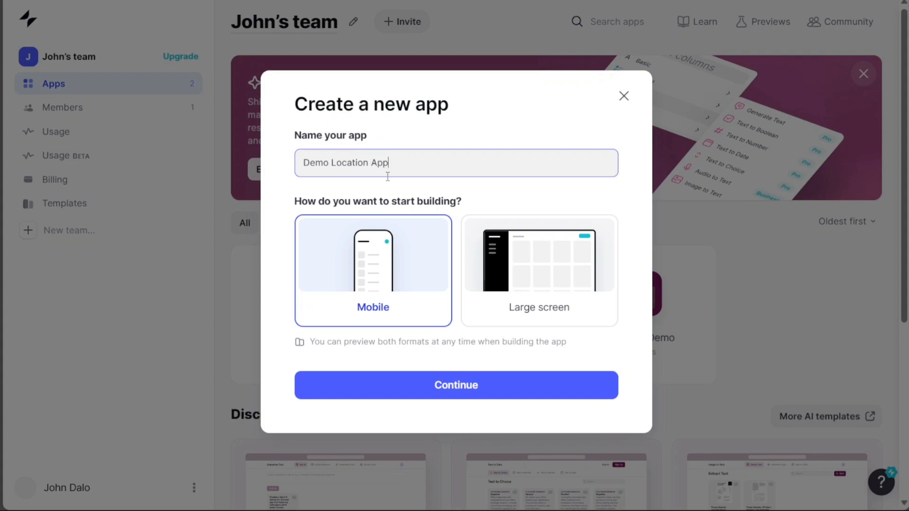
mouse_move(383, 294)
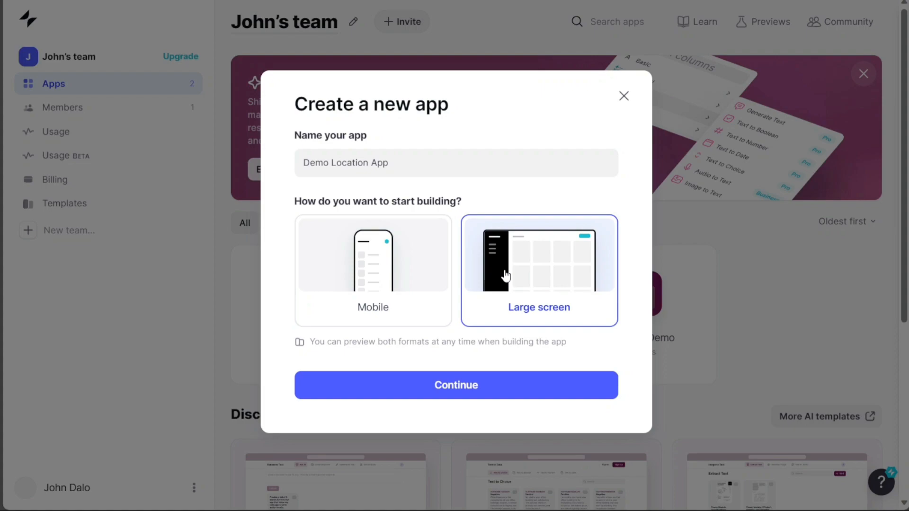
mouse_move(418, 283)
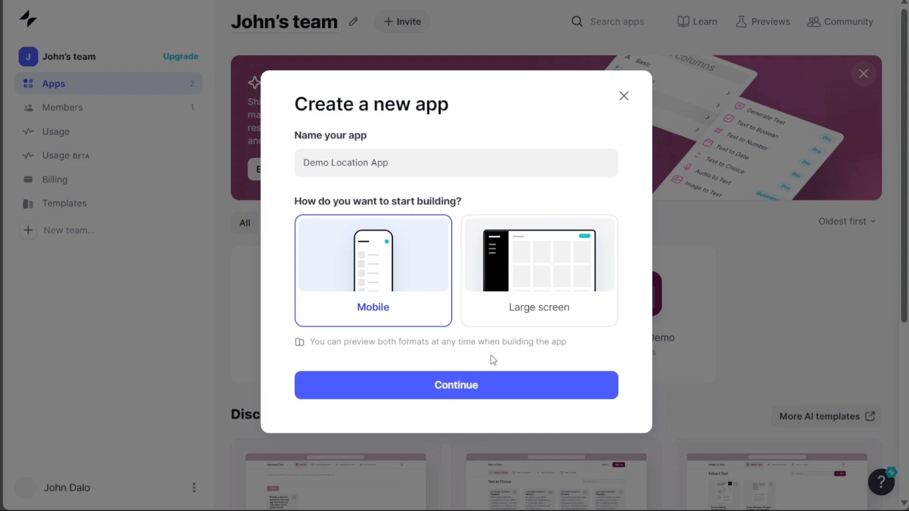
- Confirm the new mobile app and create it on Glide Tables
click(456, 385)
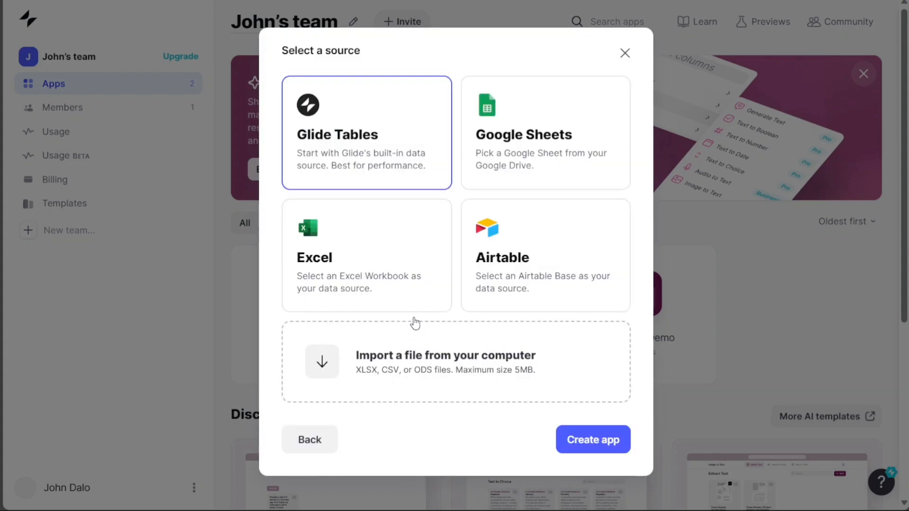
mouse_move(410, 156)
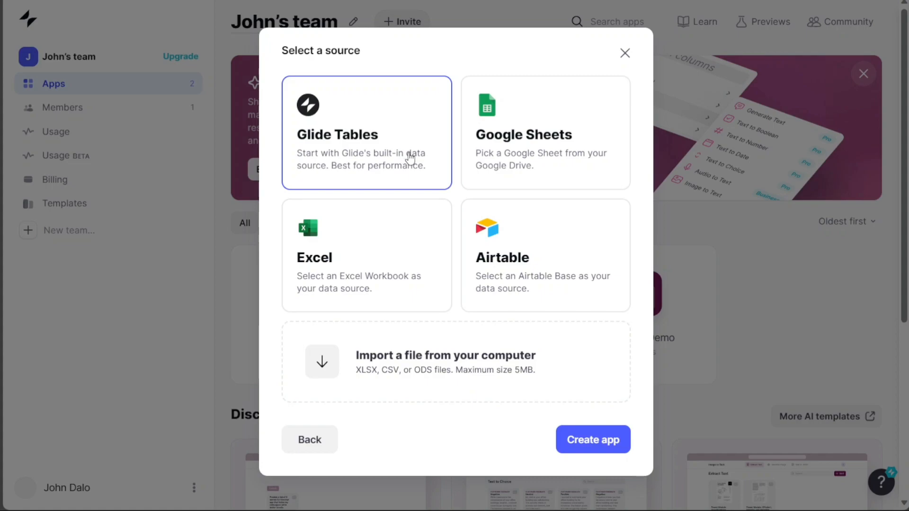
mouse_move(505, 153)
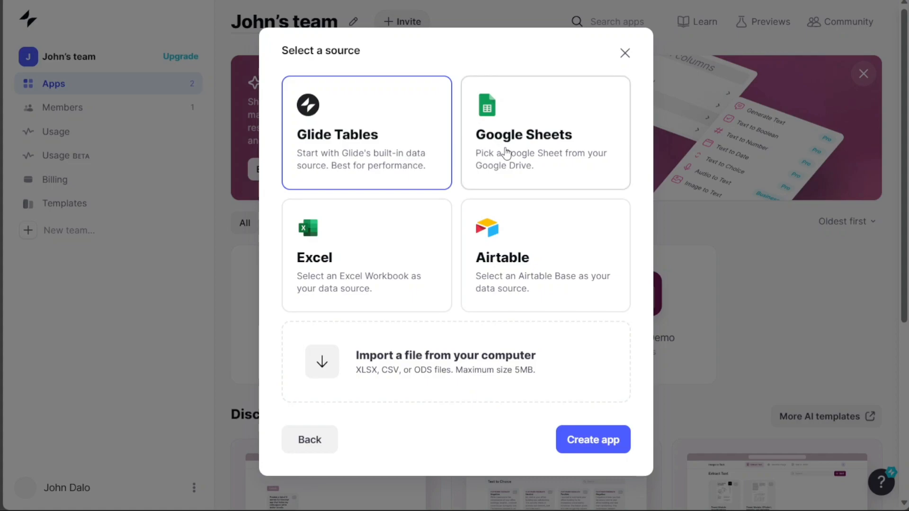
mouse_move(496, 302)
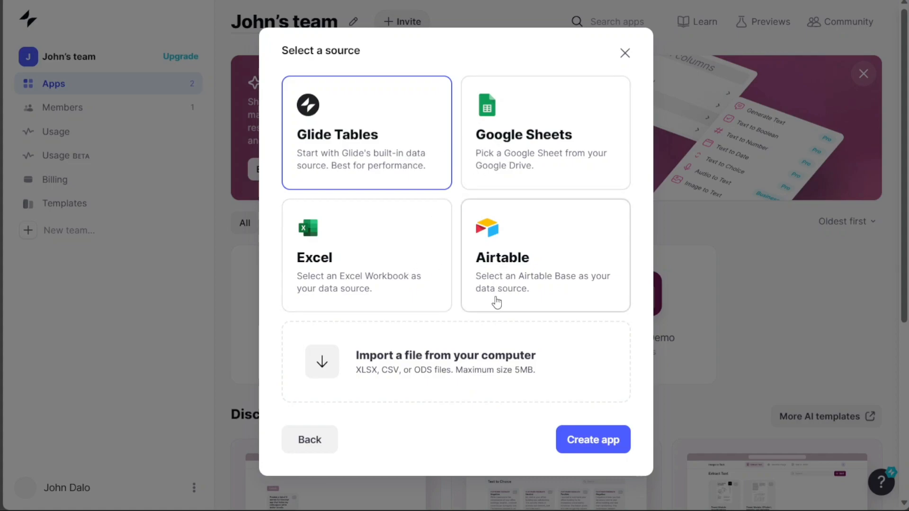
mouse_move(484, 367)
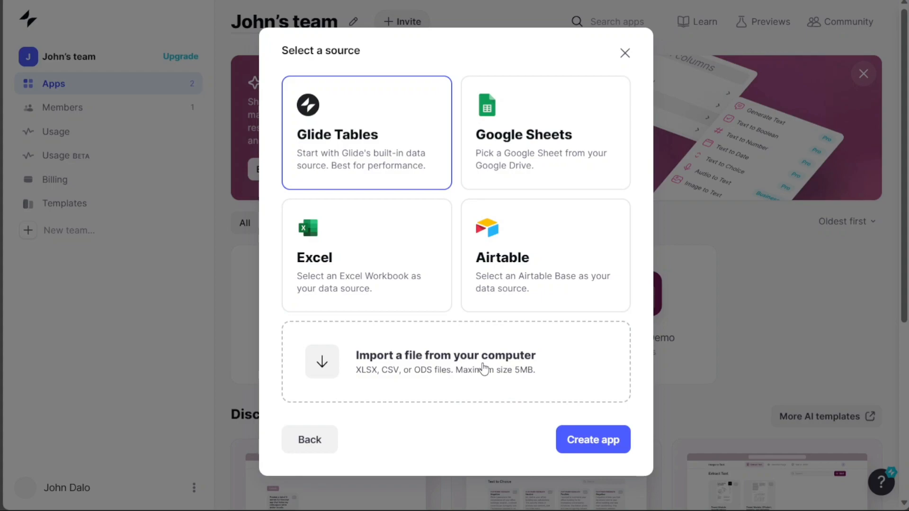
mouse_move(327, 138)
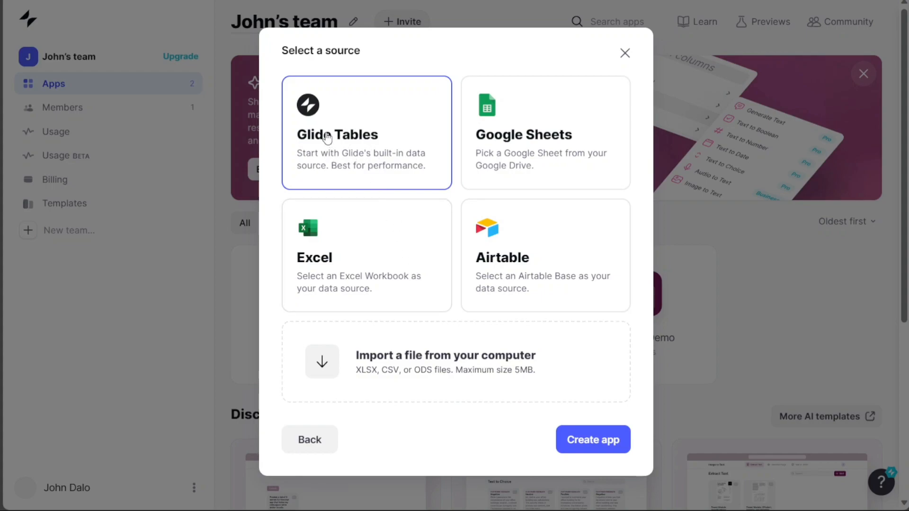
mouse_move(591, 450)
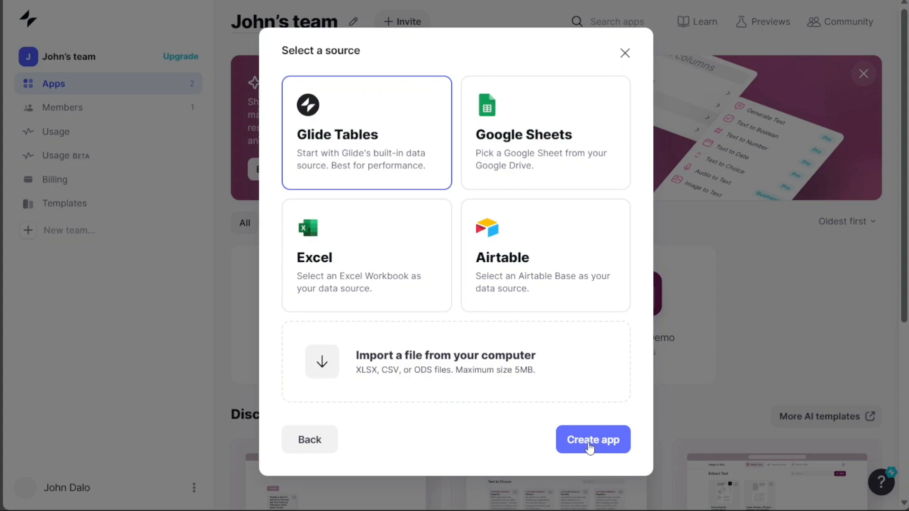
click(593, 439)
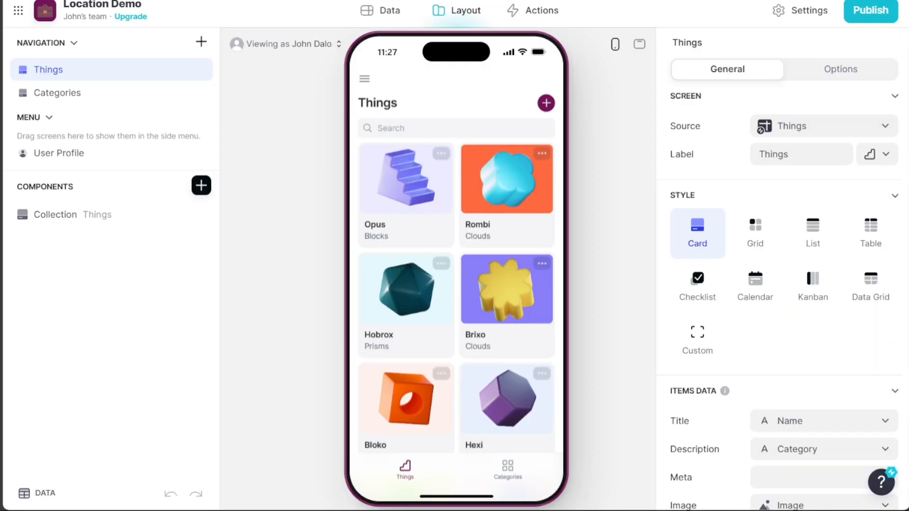
mouse_move(421, 269)
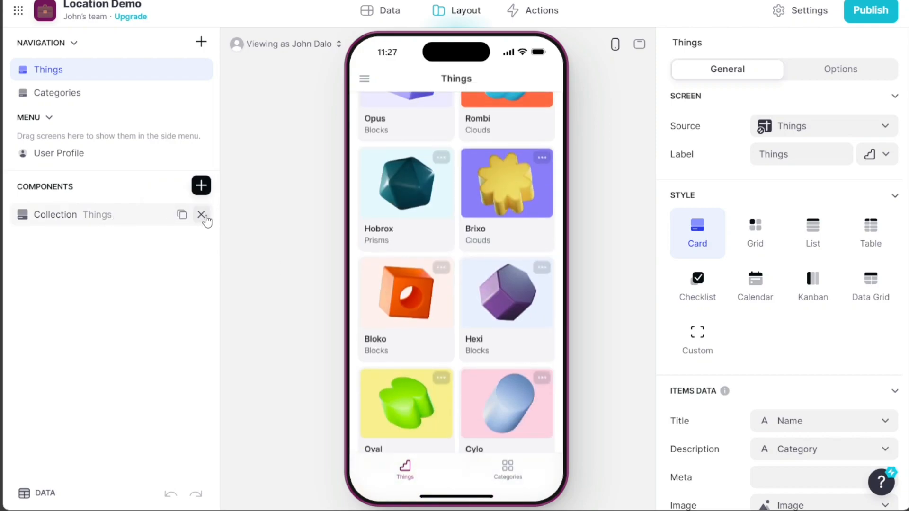
- Delete the sample Things collection, leaving the Things screen blank
click(202, 214)
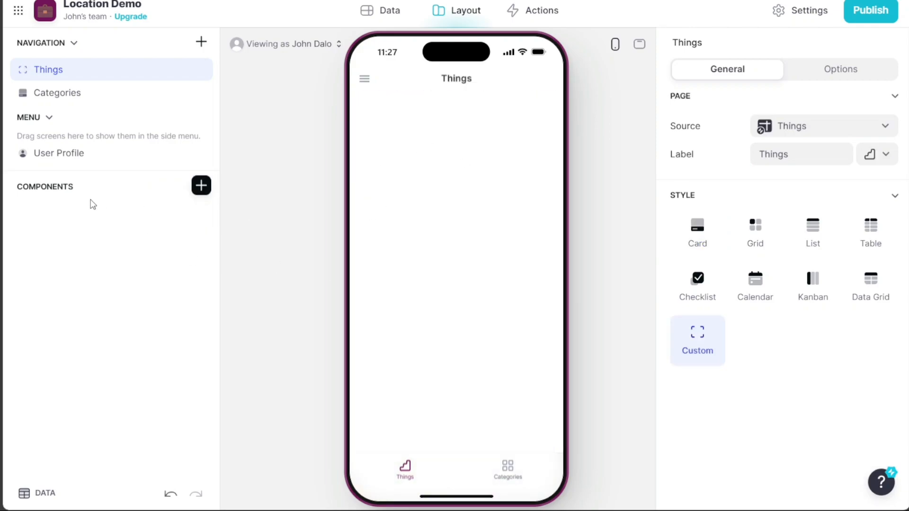
mouse_move(183, 189)
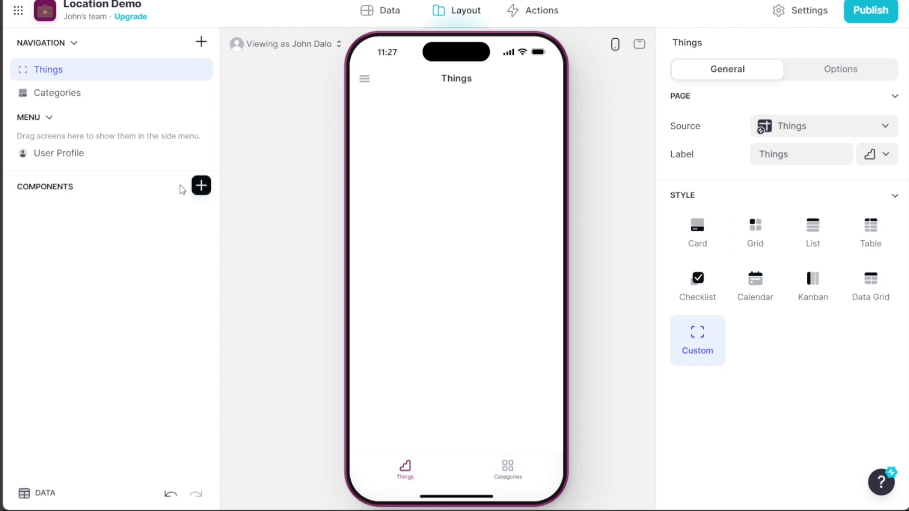
click(200, 185)
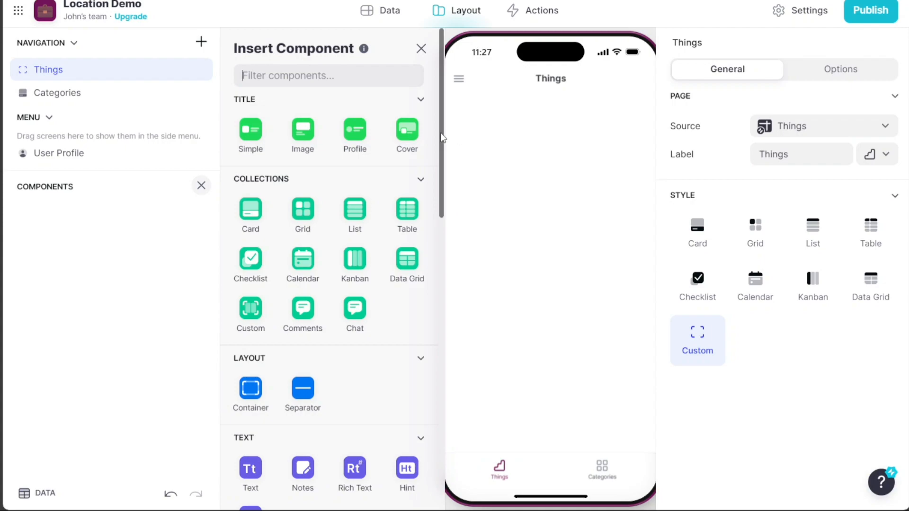
- Add a Map component showing the Things items to the screen
scroll(down, 3)
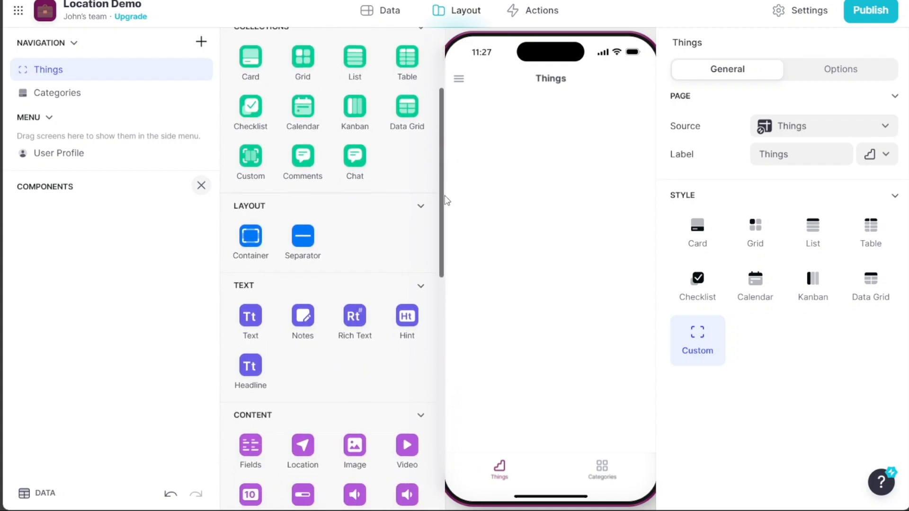
scroll(down, 3)
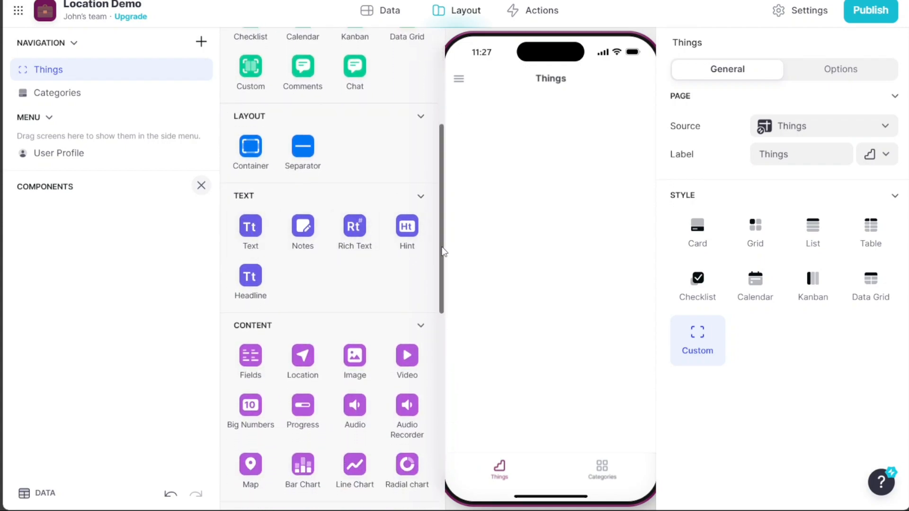
scroll(down, 3)
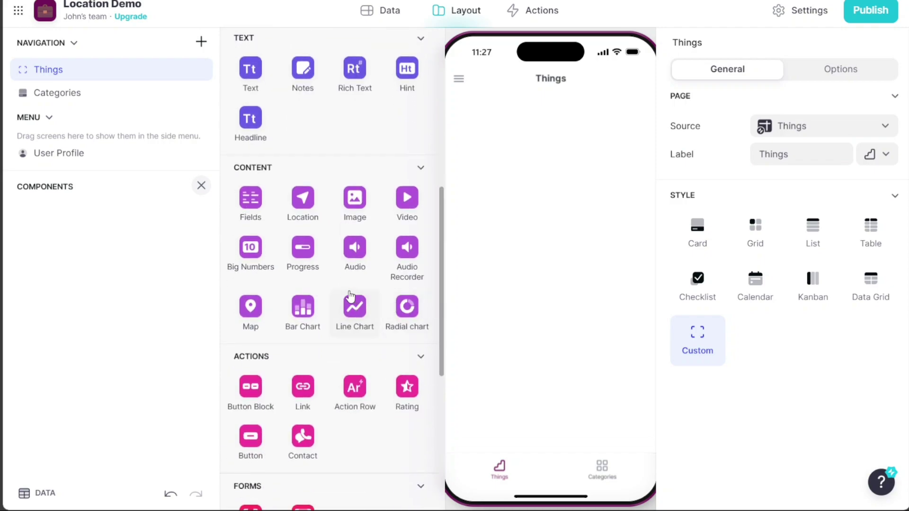
mouse_move(252, 311)
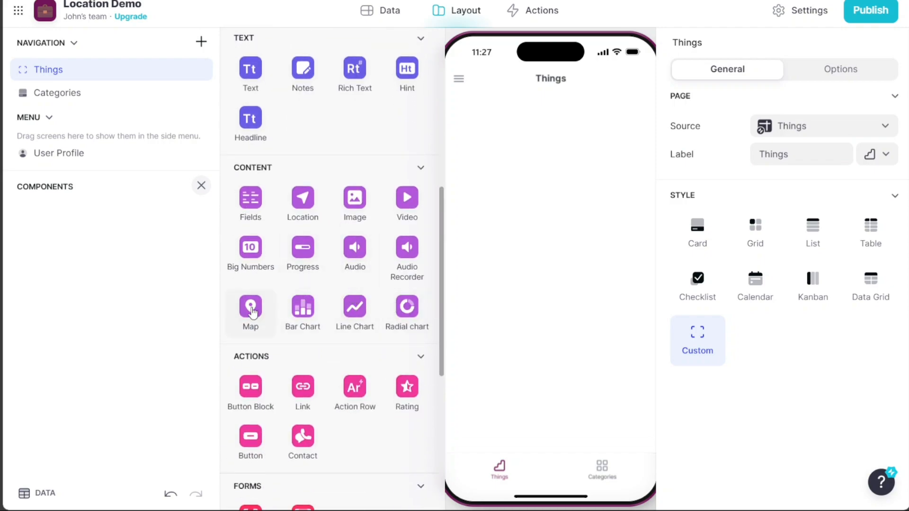
click(250, 305)
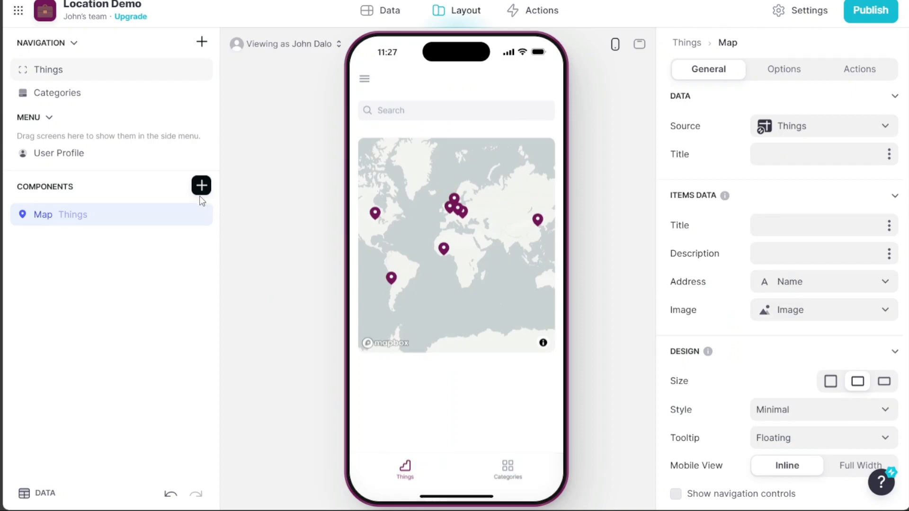
- Add a Location component saving the current location to the Name column
click(200, 186)
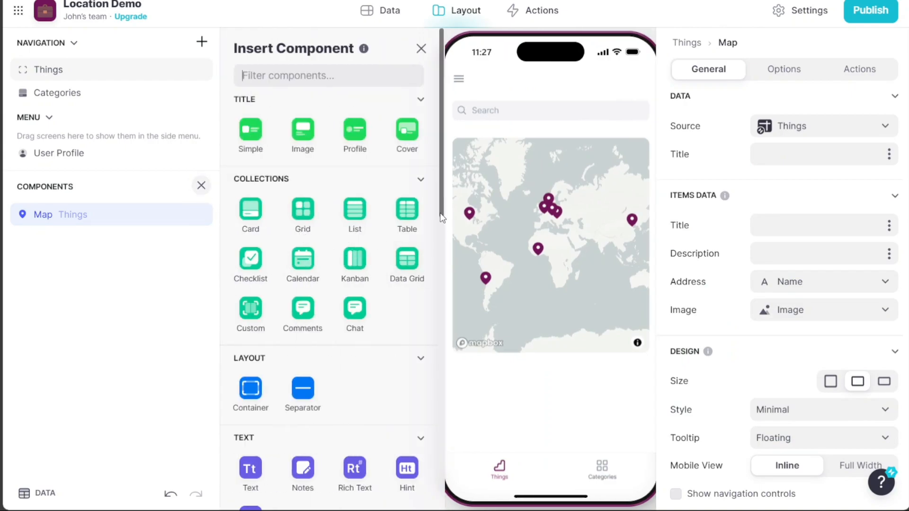
scroll(down, 3)
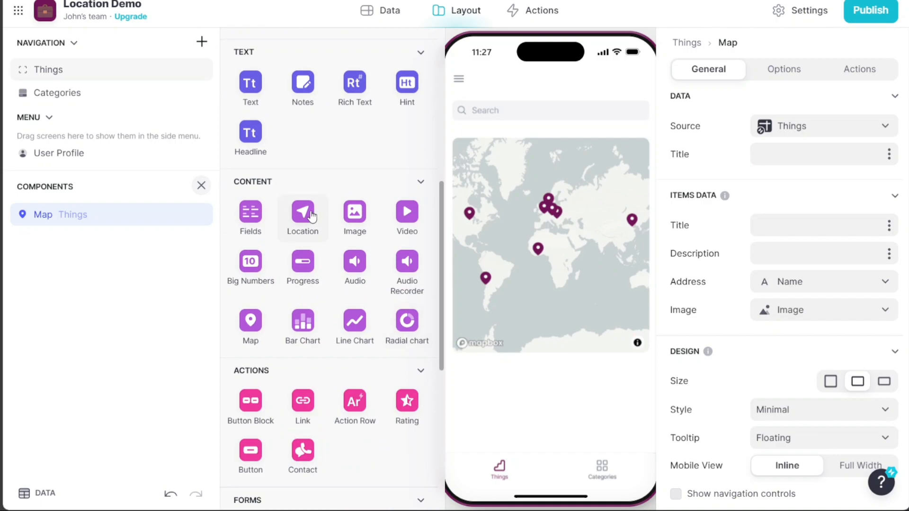
click(303, 214)
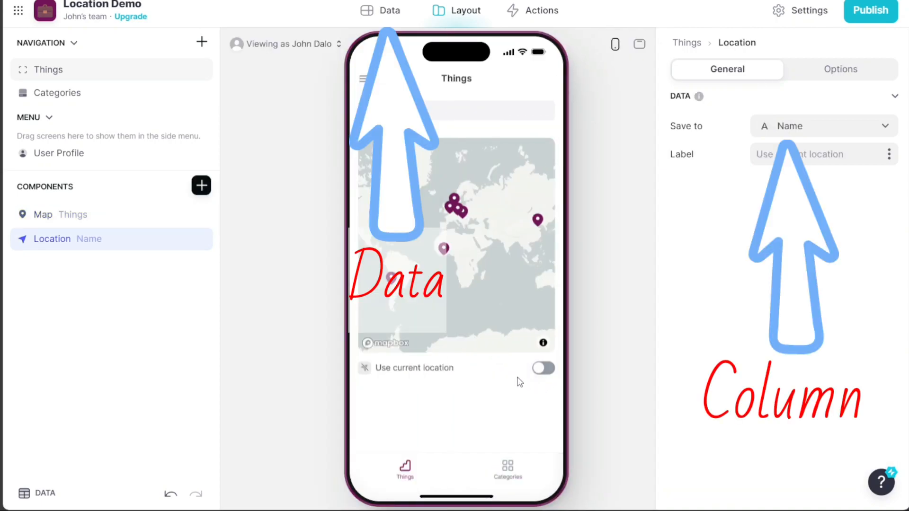
- Publish the app at the suggested location-demo-vh88.glide.page link
click(871, 11)
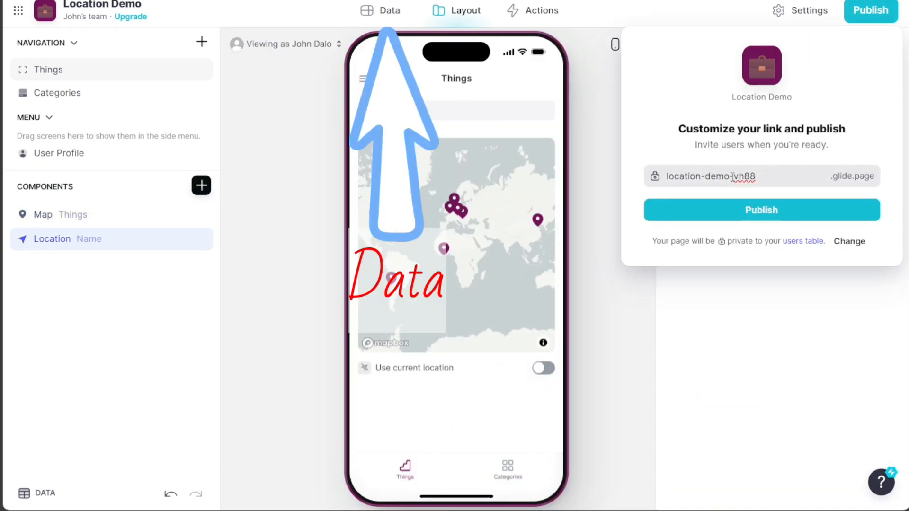
click(761, 210)
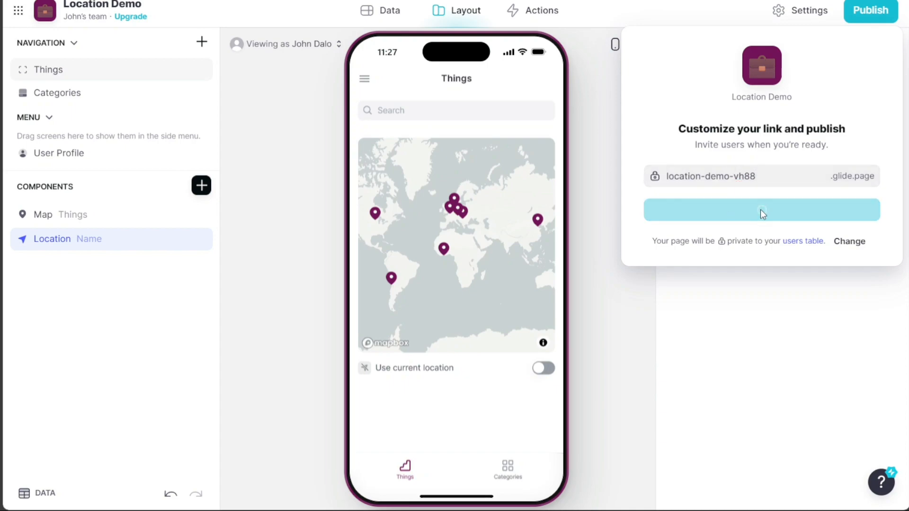
click(761, 210)
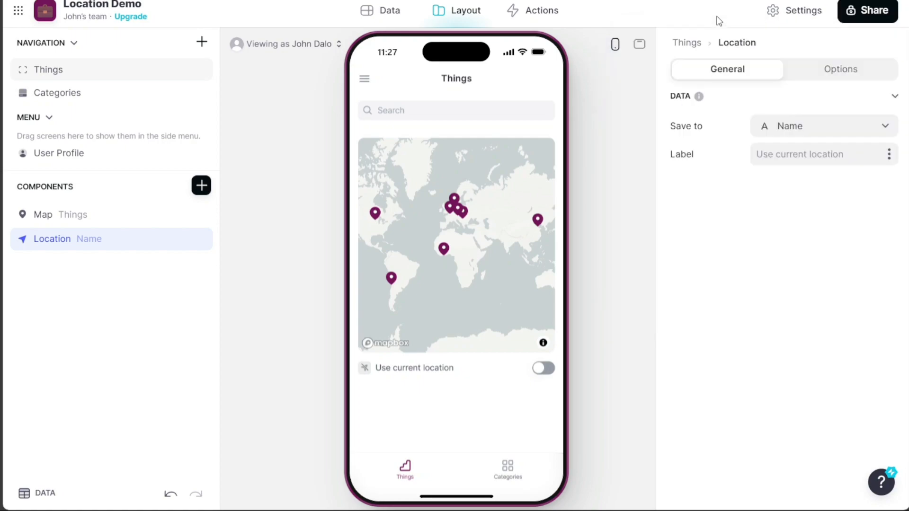
- Set the app's privacy to Public with no sign-in required, then return to sharing
click(867, 10)
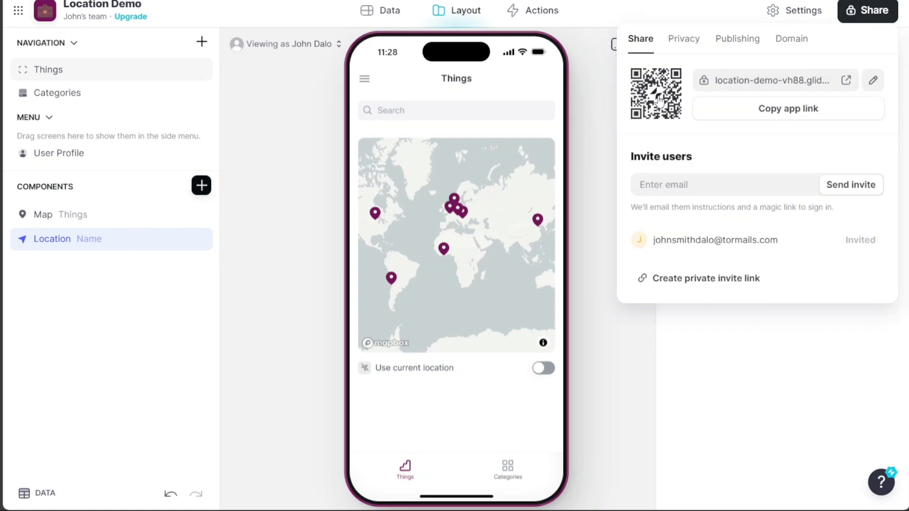
click(739, 185)
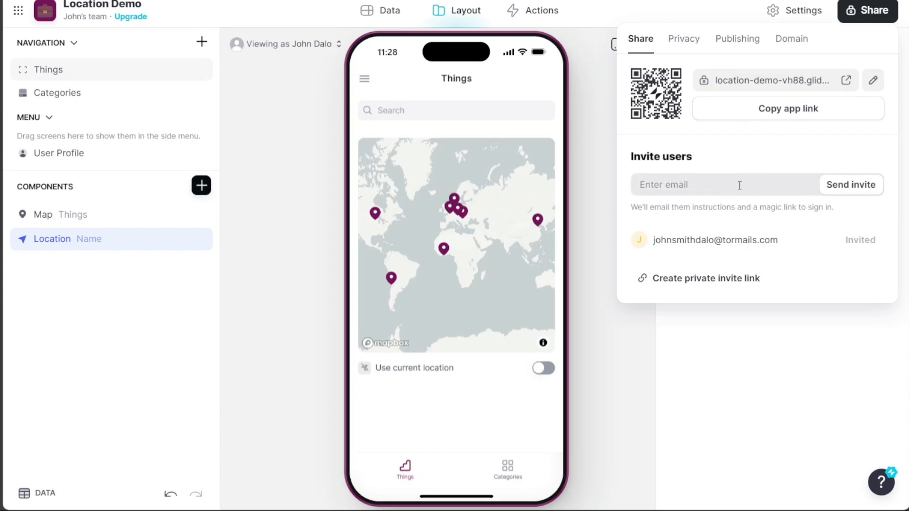
click(683, 39)
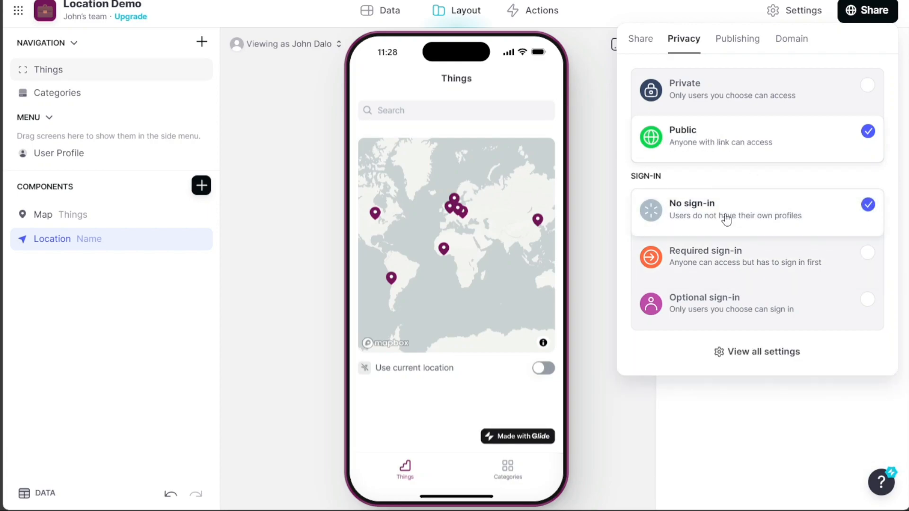
click(640, 39)
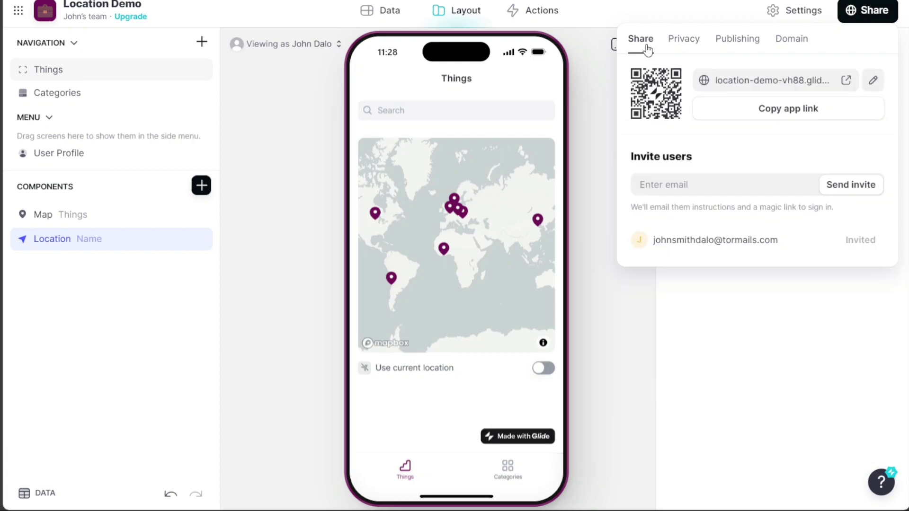
click(788, 108)
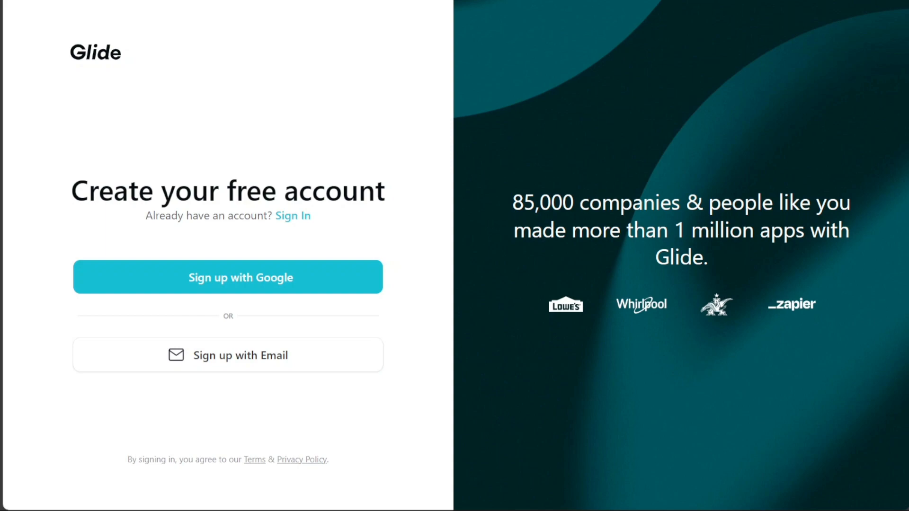
mouse_move(318, 172)
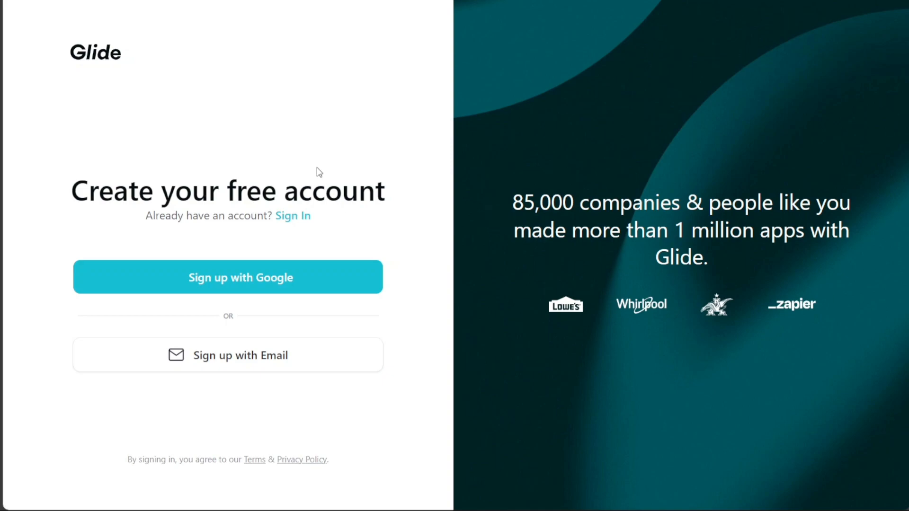